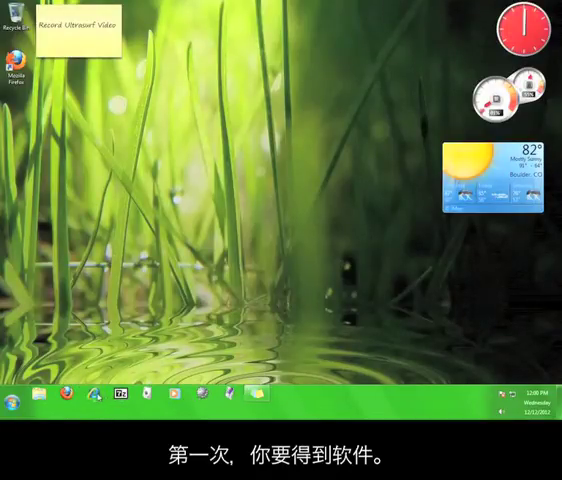
Launch Internet Explorer from the taskbar to reach the UltraSurf website
left_click(74, 396)
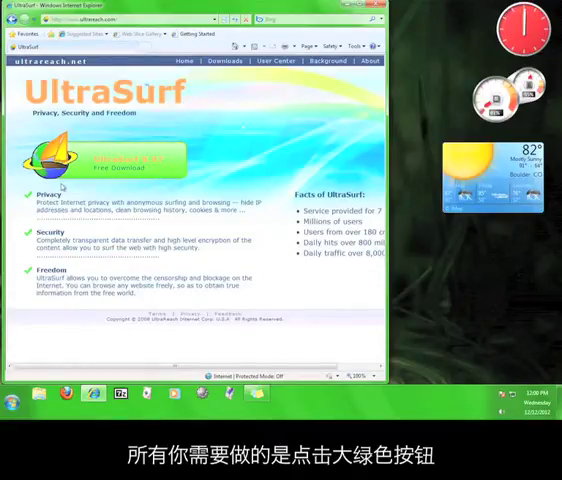
mouse_move(222, 136)
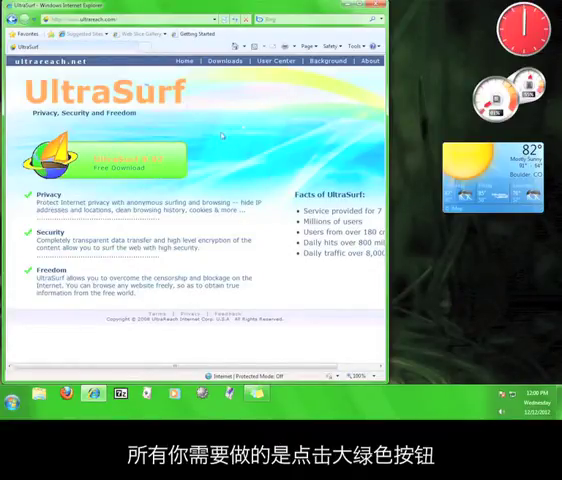
left_click(120, 160)
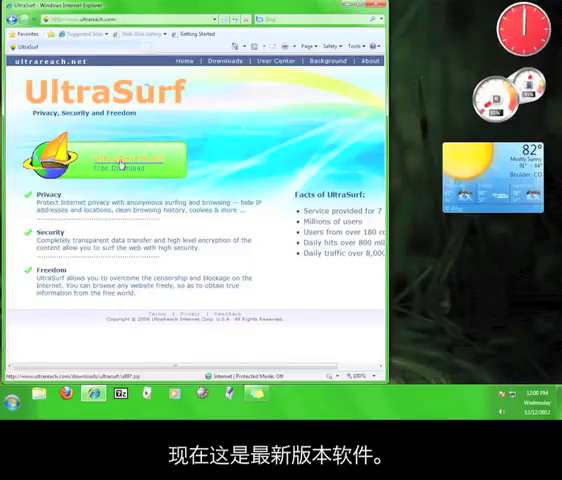
Download UltraSurf via Free Download and save the file to the Desktop
left_click(122, 164)
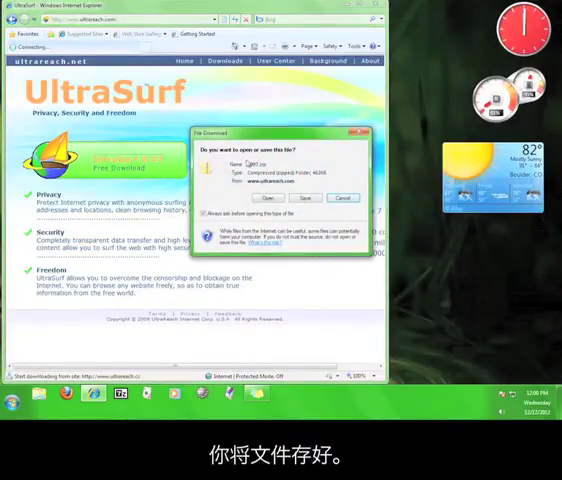
left_click(310, 196)
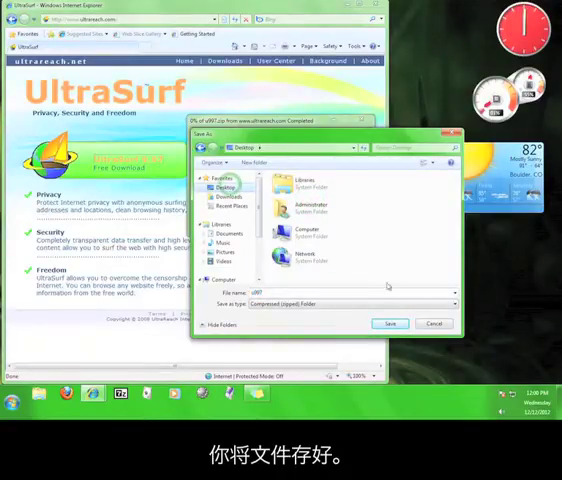
left_click(390, 324)
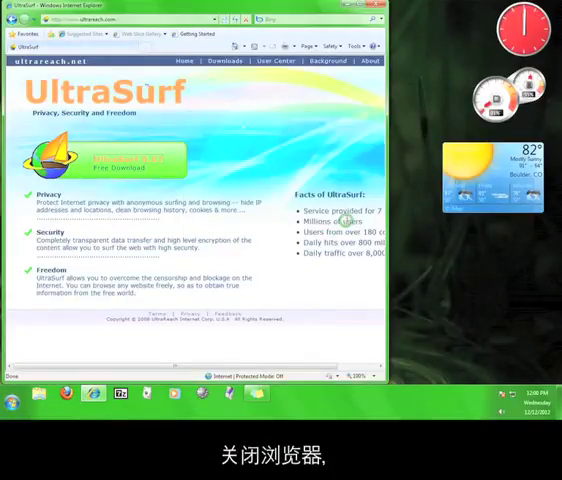
Close the browser and open the downloaded UltraSurf zip with 7-Zip to reveal the program file
left_click(378, 8)
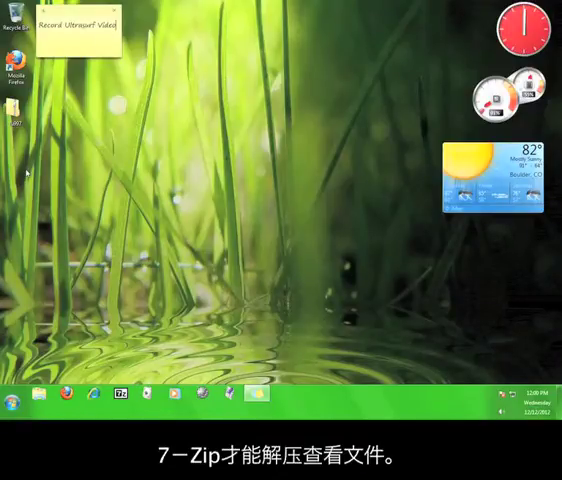
right_click(18, 104)
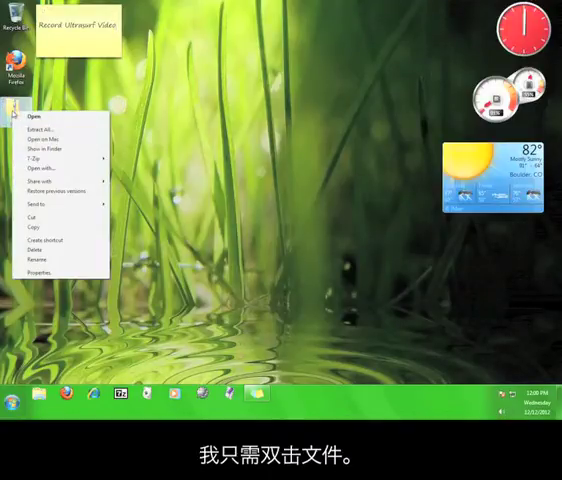
left_click(38, 120)
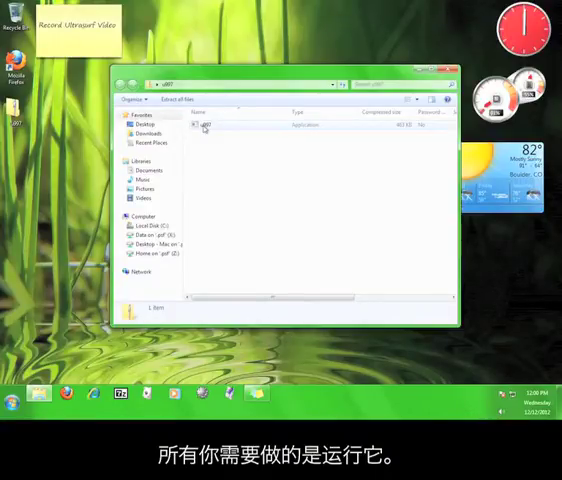
Copy the u997 exe out of the archive for pasting to the desktop
right_click(204, 124)
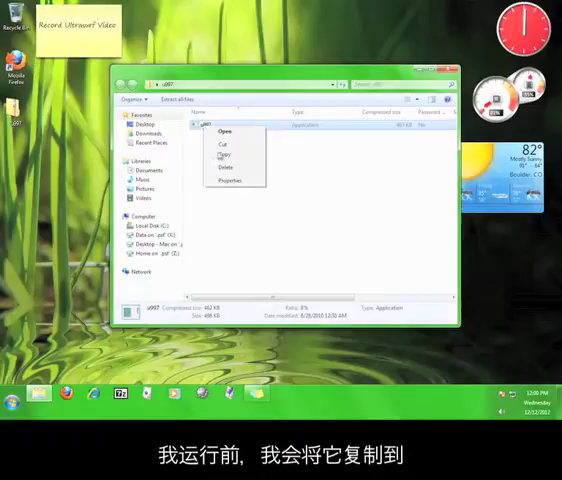
left_click(224, 156)
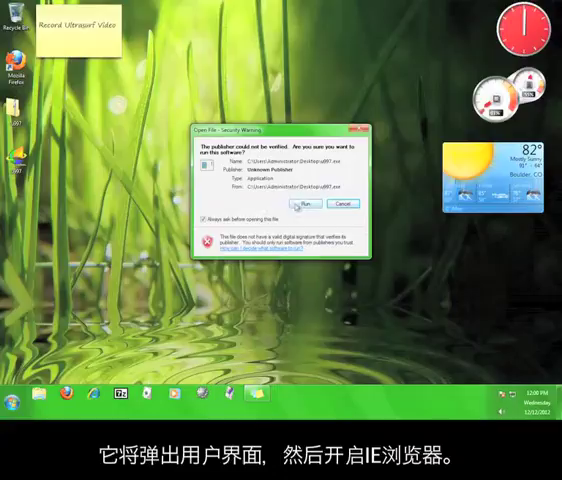
left_click(312, 204)
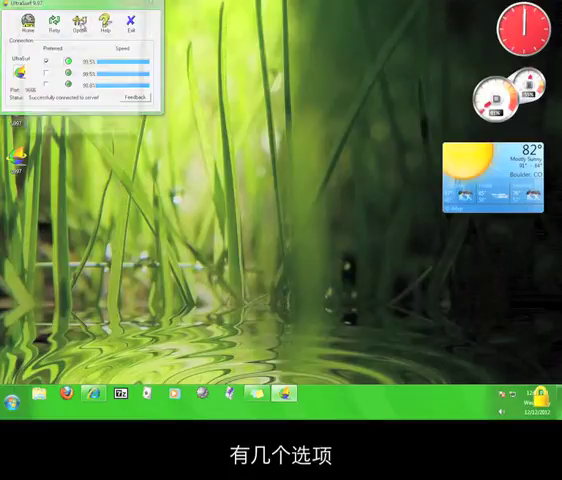
Enable options such as Start IE automatically and Delete cookies, then confirm with OK
left_click(84, 24)
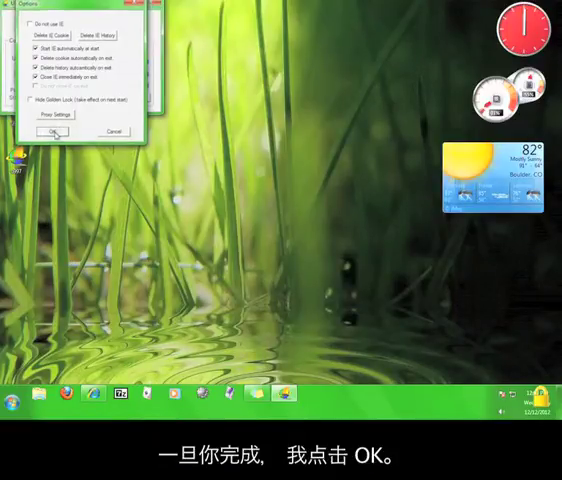
left_click(50, 132)
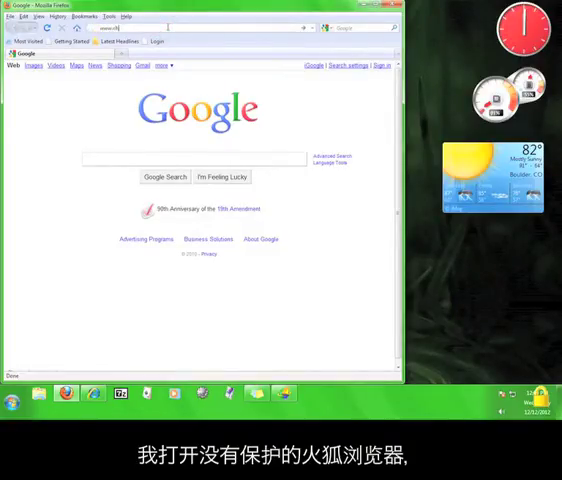
type("www.checkip.org")
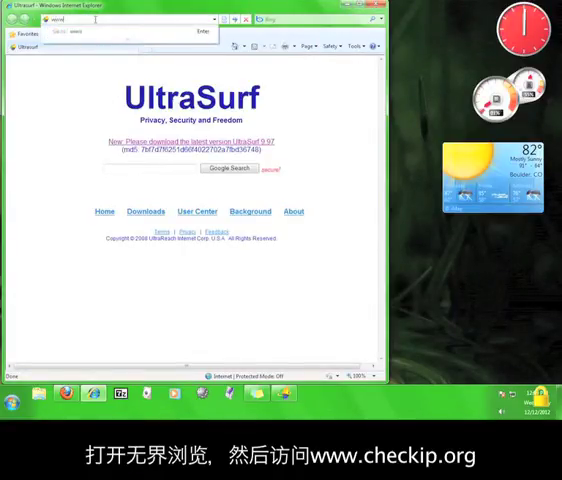
type("www.checki")
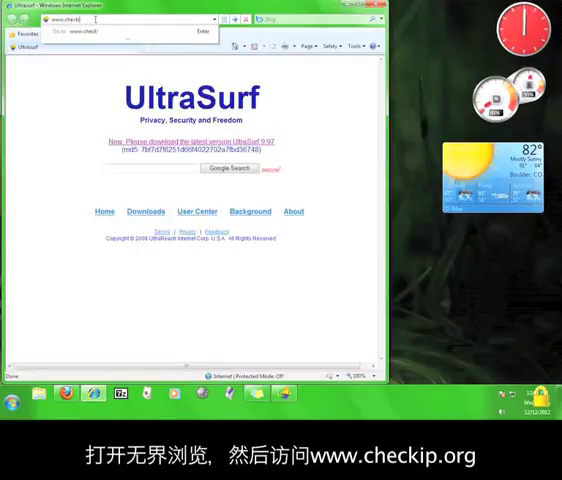